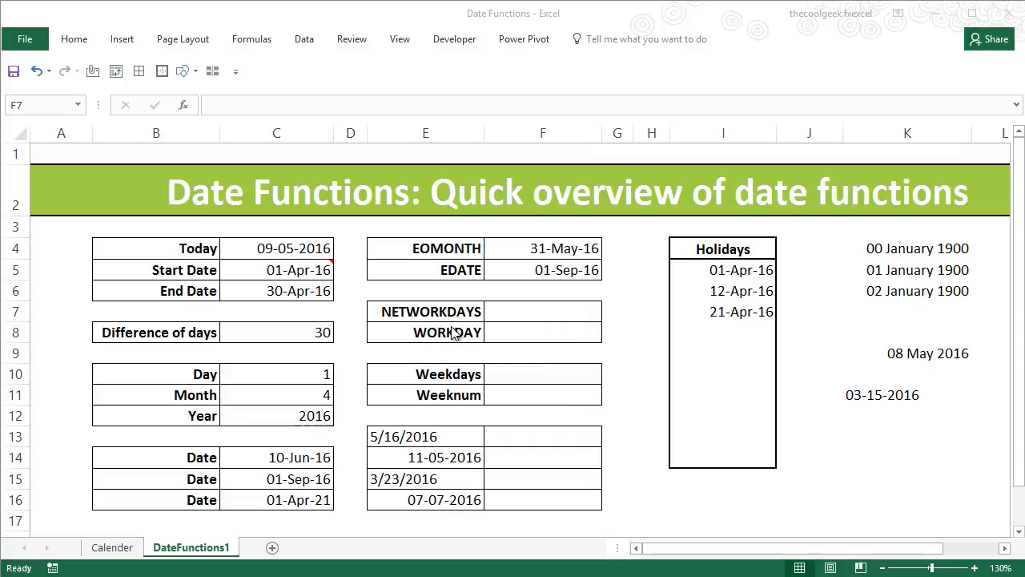
pyautogui.moveTo(483, 330)
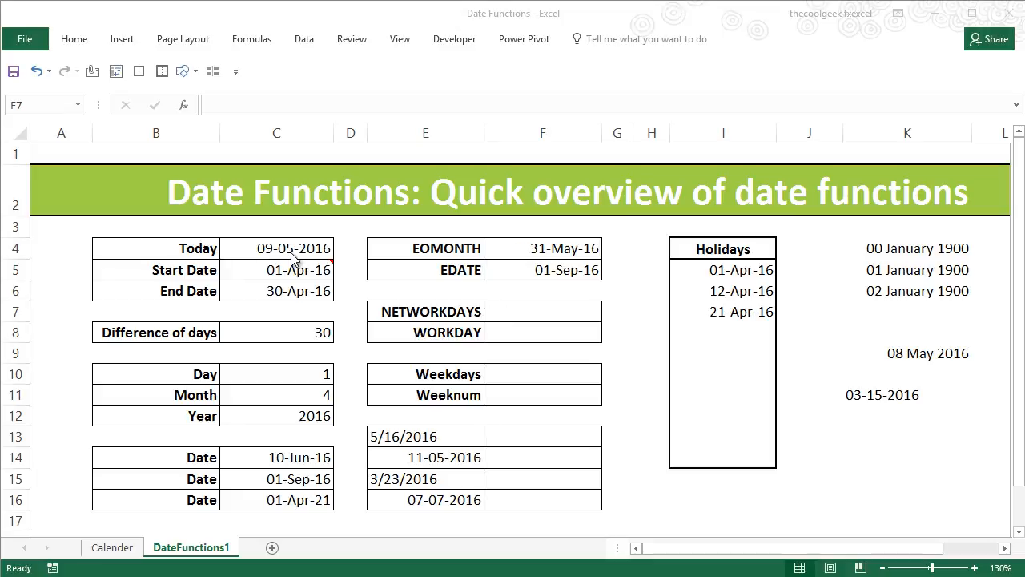
# - Review the Today date formula and choose F7 as the NETWORKDAYS result cell
pyautogui.click(276, 248)
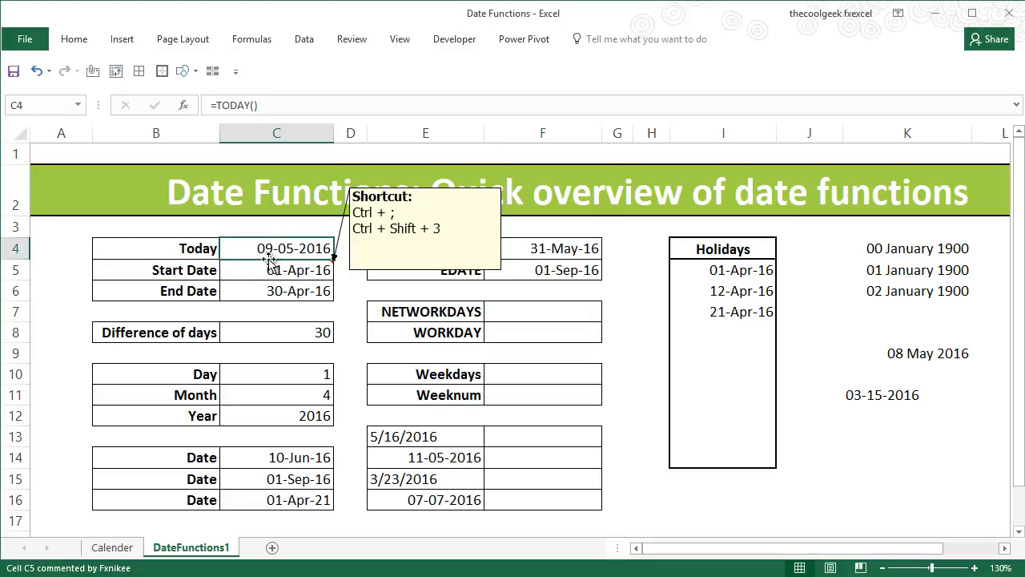
pyautogui.moveTo(302, 253)
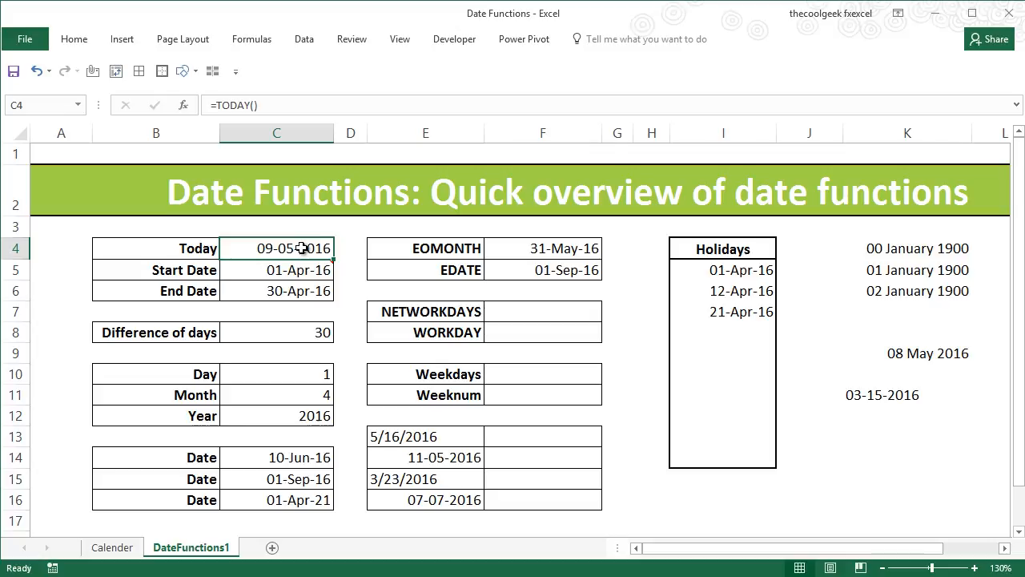
pyautogui.moveTo(567, 339)
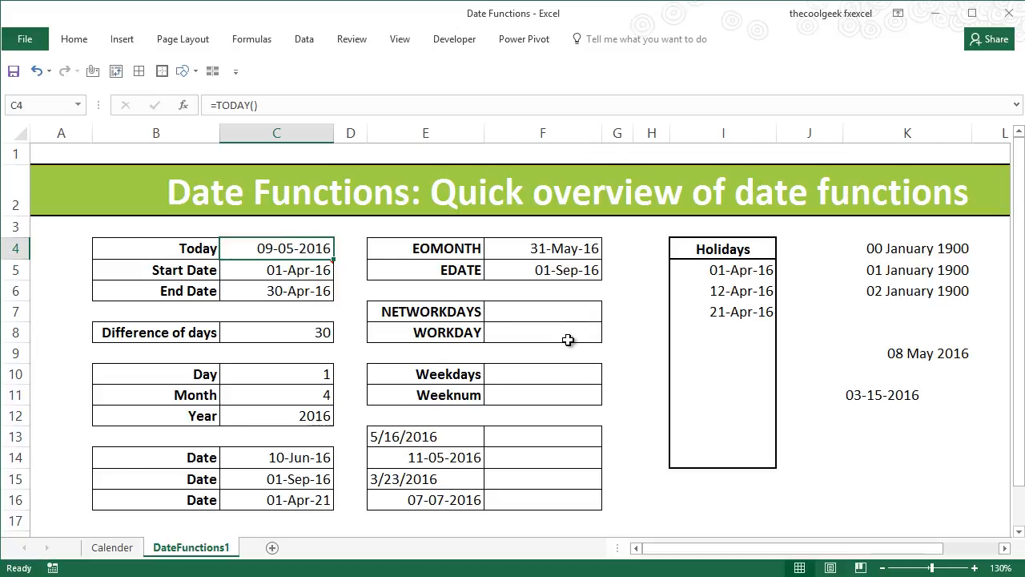
pyautogui.click(542, 310)
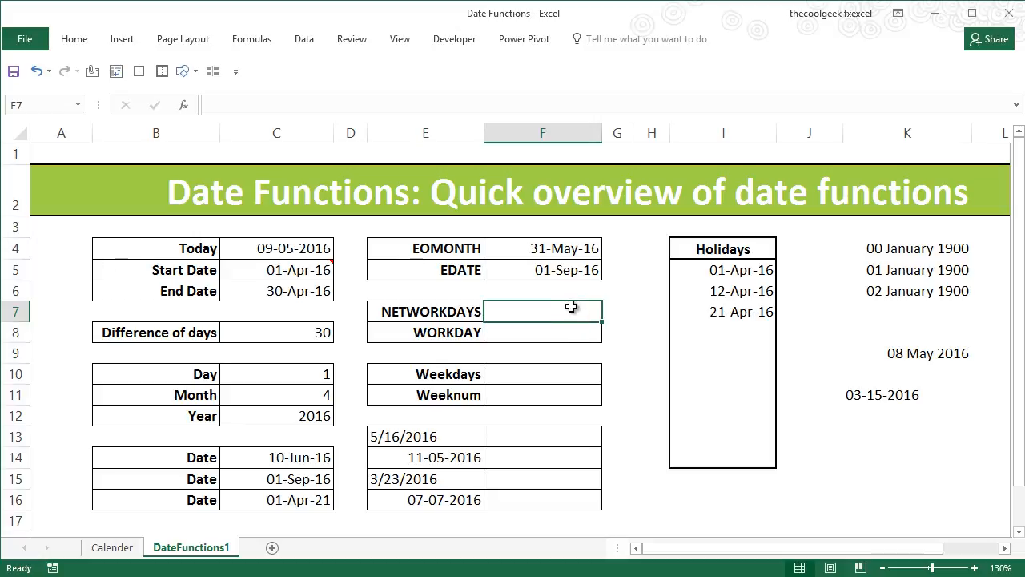
pyautogui.moveTo(849, 309)
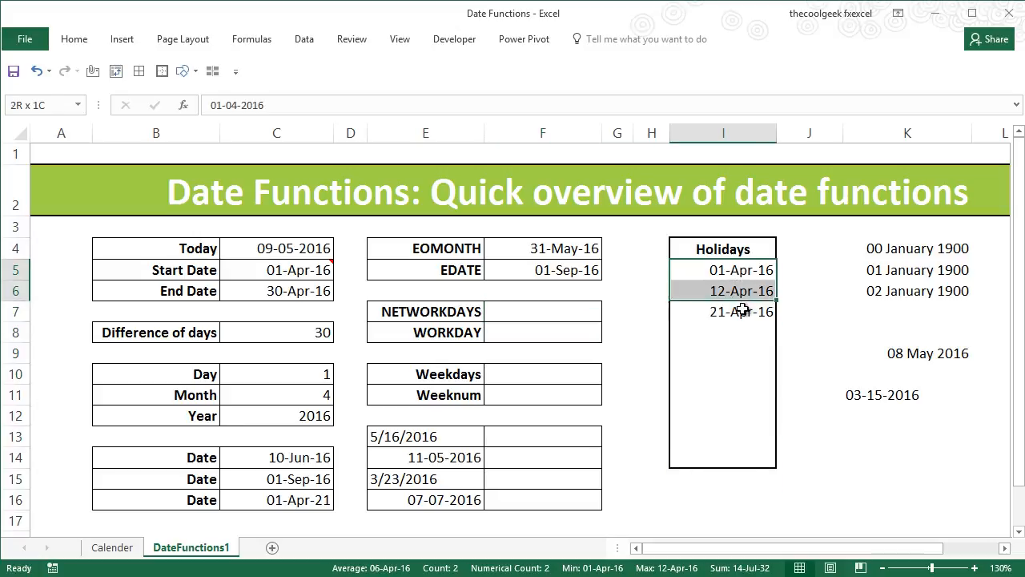
pyautogui.click(720, 353)
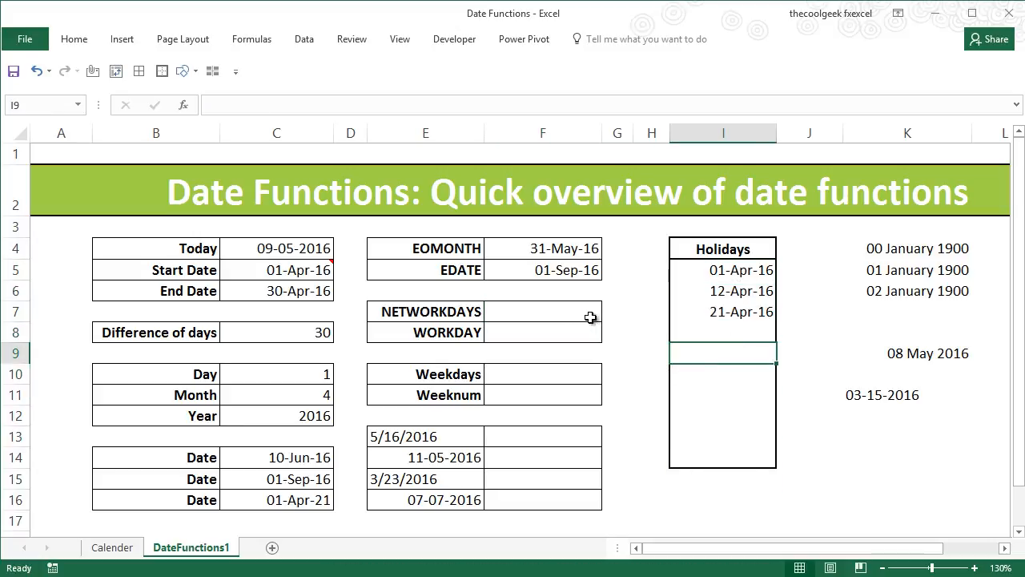
pyautogui.click(543, 311)
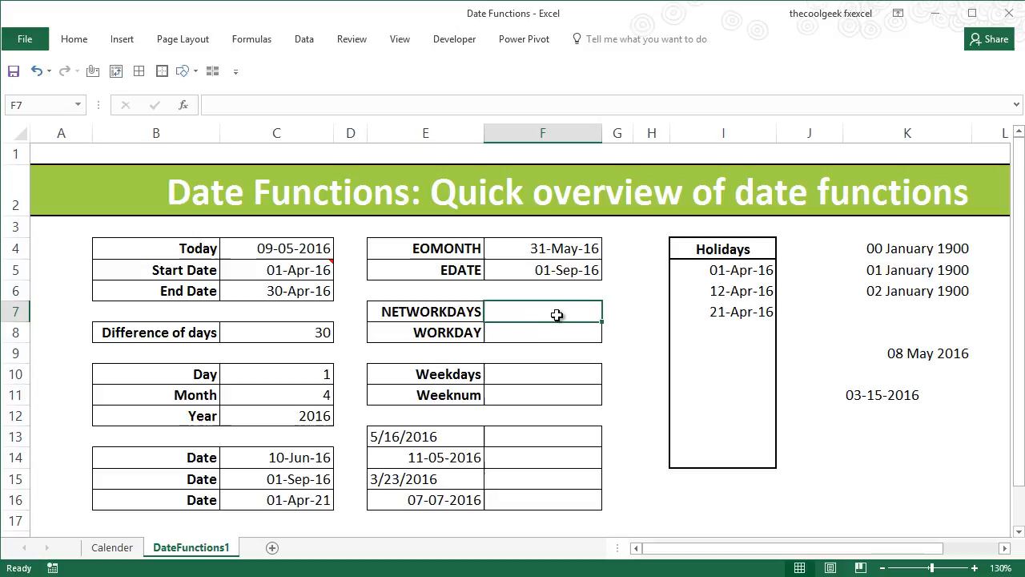
pyautogui.moveTo(543, 323)
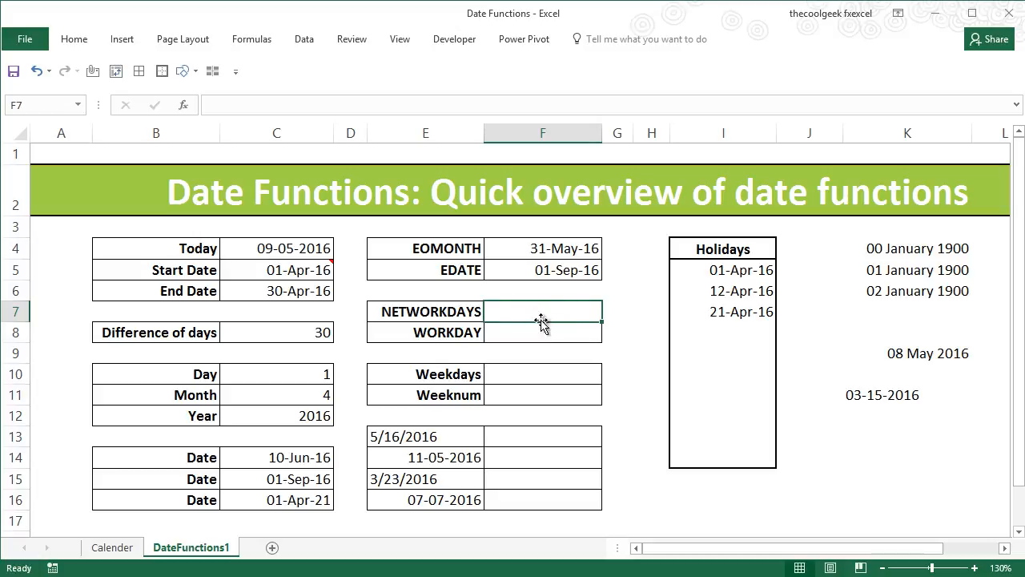
pyautogui.moveTo(564, 331)
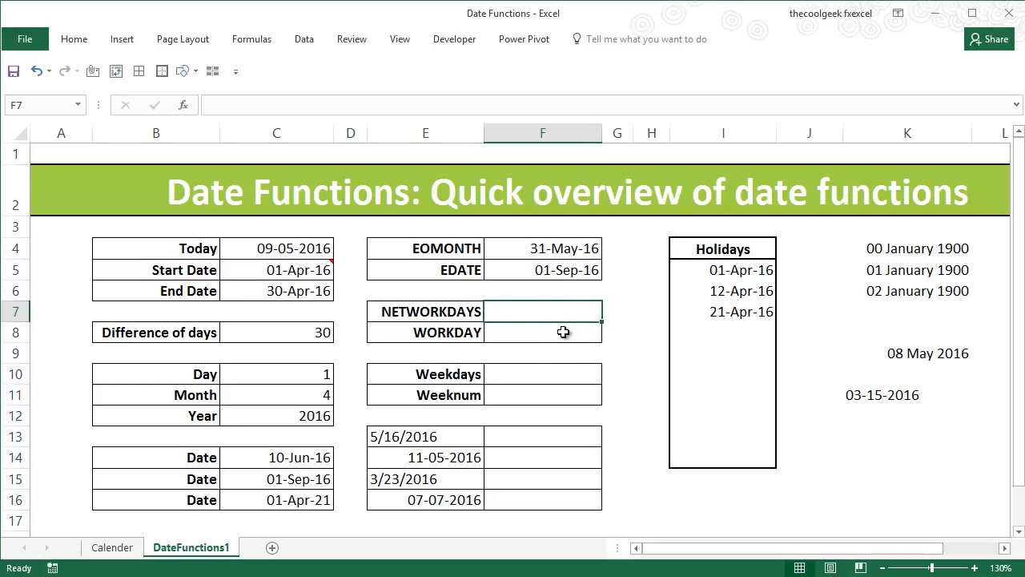
# - Enter =NETWORKDAYS(C5,C6,$I$5:$I$14) with the holidays range absolute, returning 18
pyautogui.write('=net')
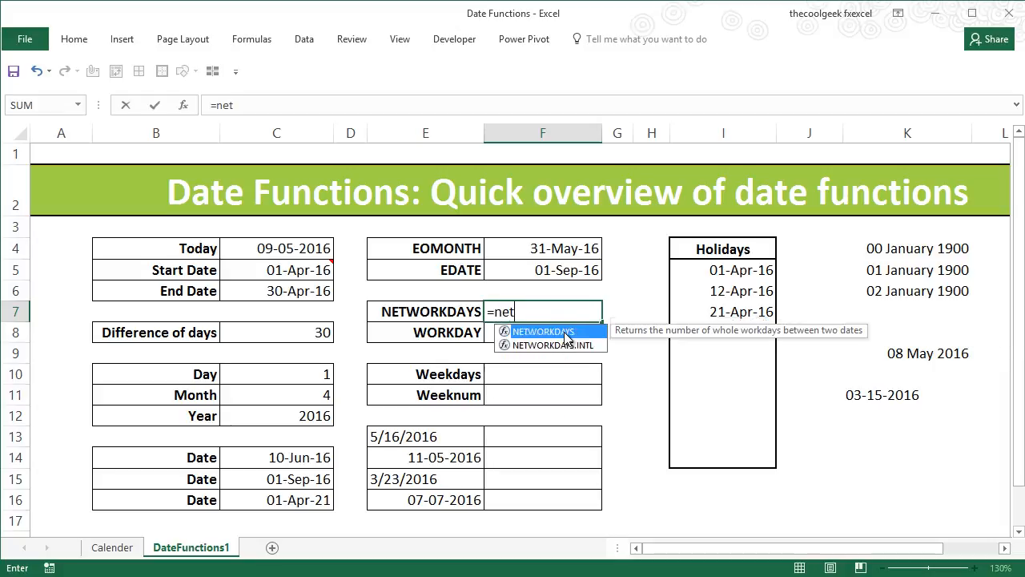
pyautogui.click(276, 269)
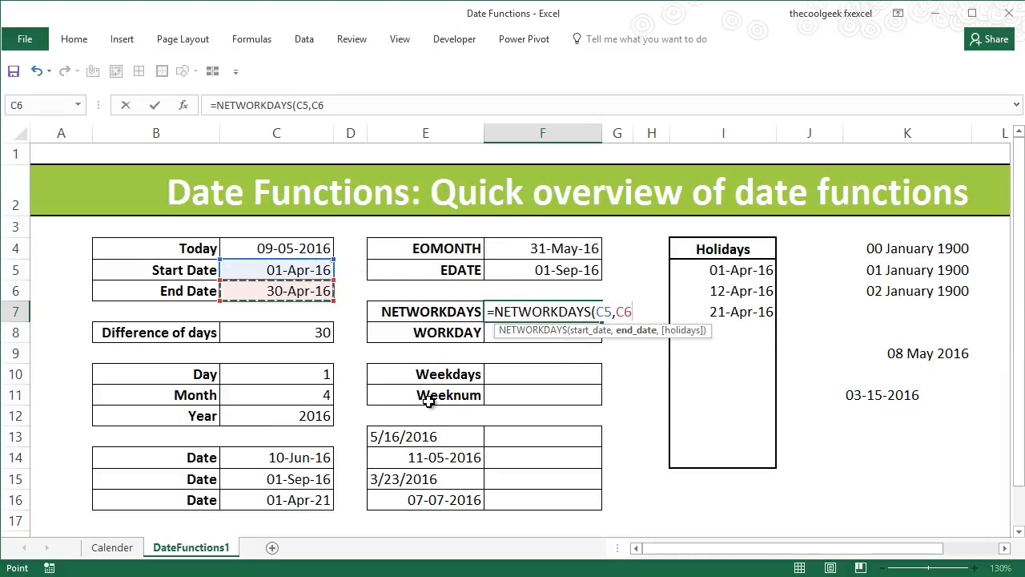
pyautogui.moveTo(721, 269); pyautogui.dragTo(721, 465)
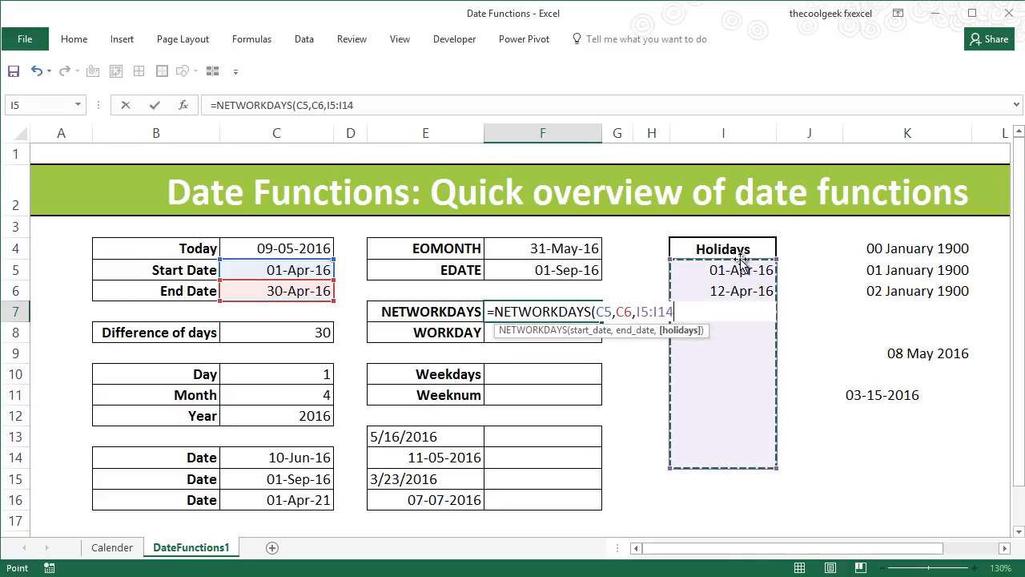
pyautogui.moveTo(744, 458)
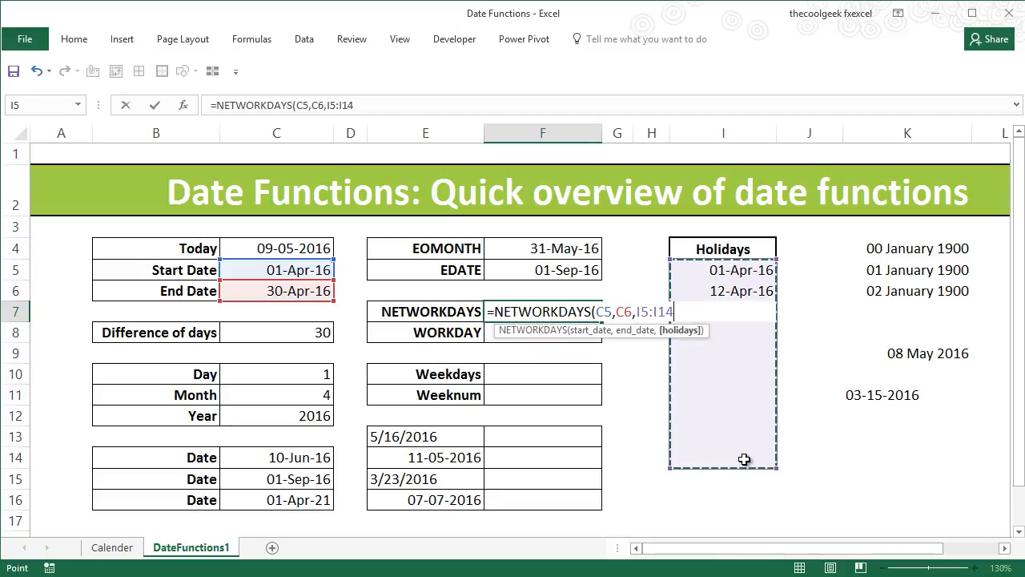
pyautogui.press('f4')
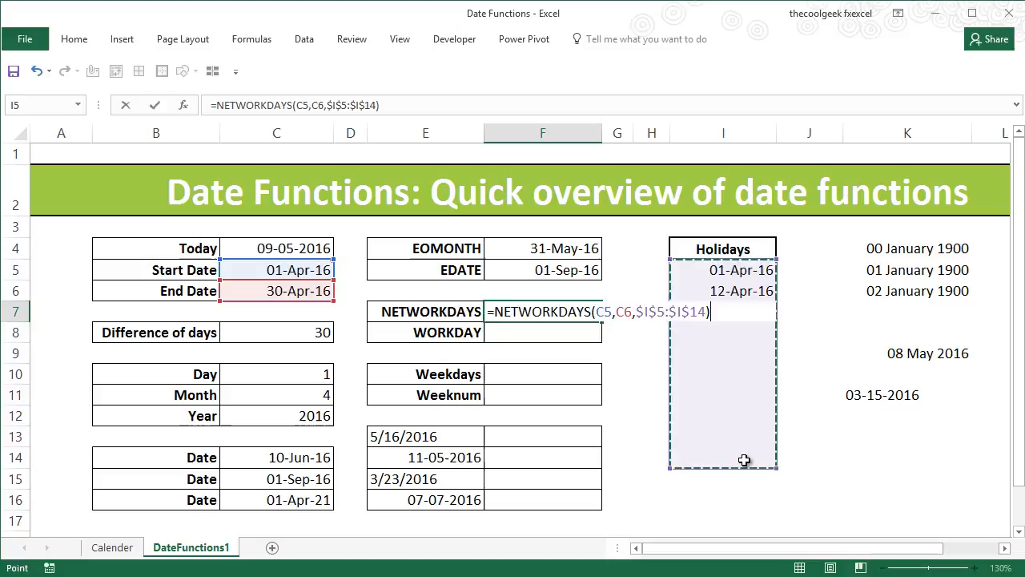
pyautogui.press('enter')
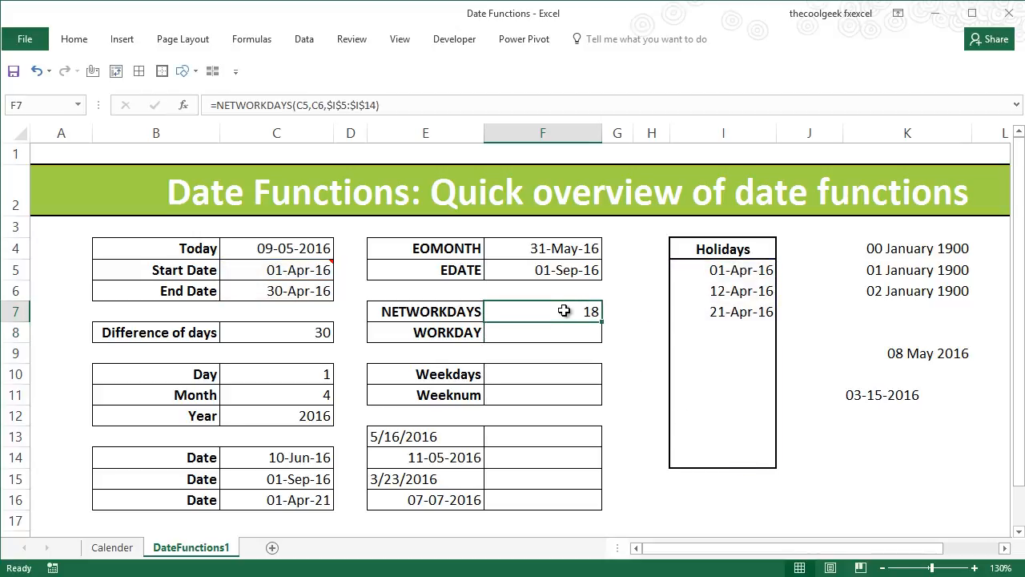
pyautogui.moveTo(583, 311)
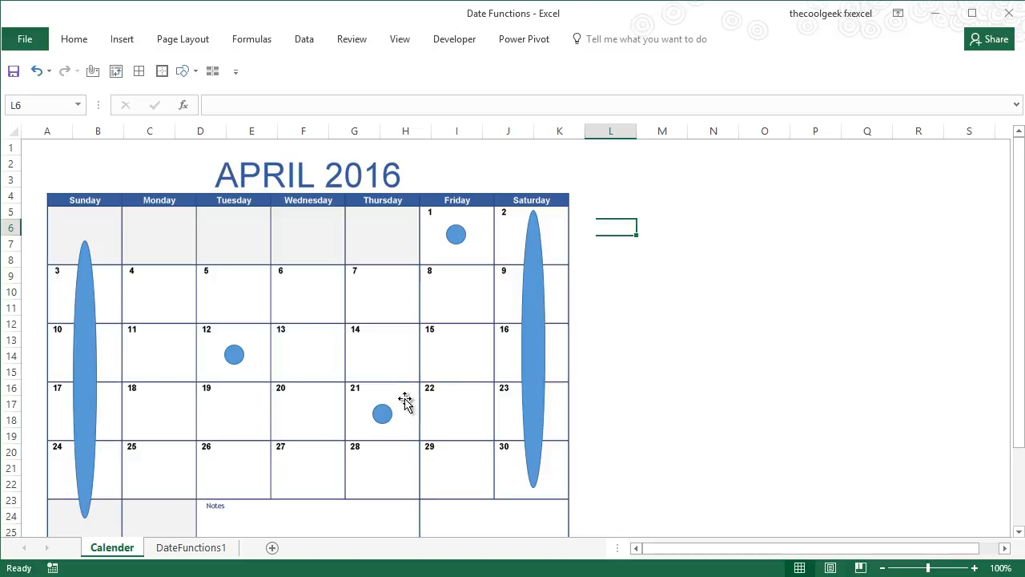
pyautogui.moveTo(471, 264)
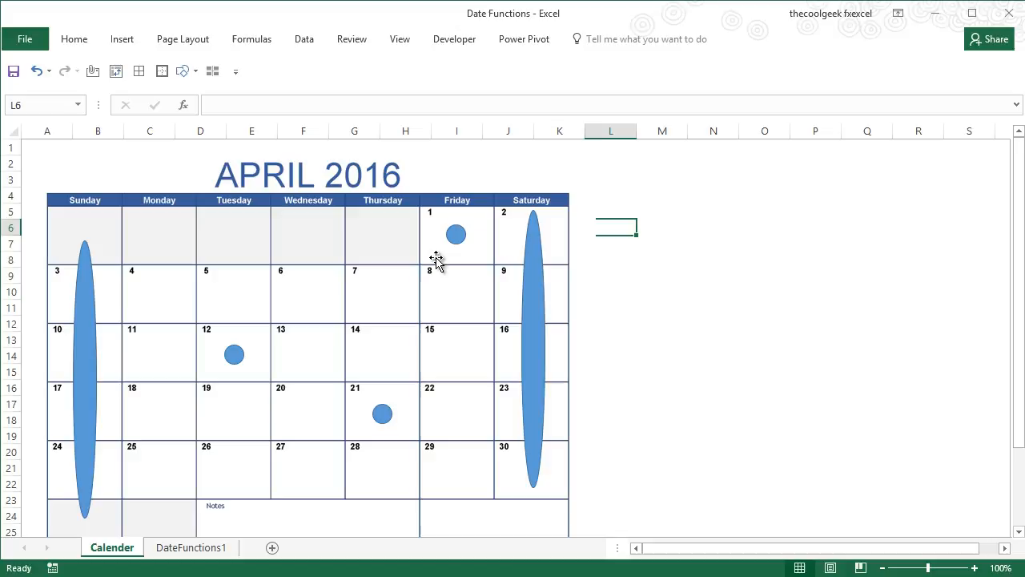
pyautogui.moveTo(74, 448)
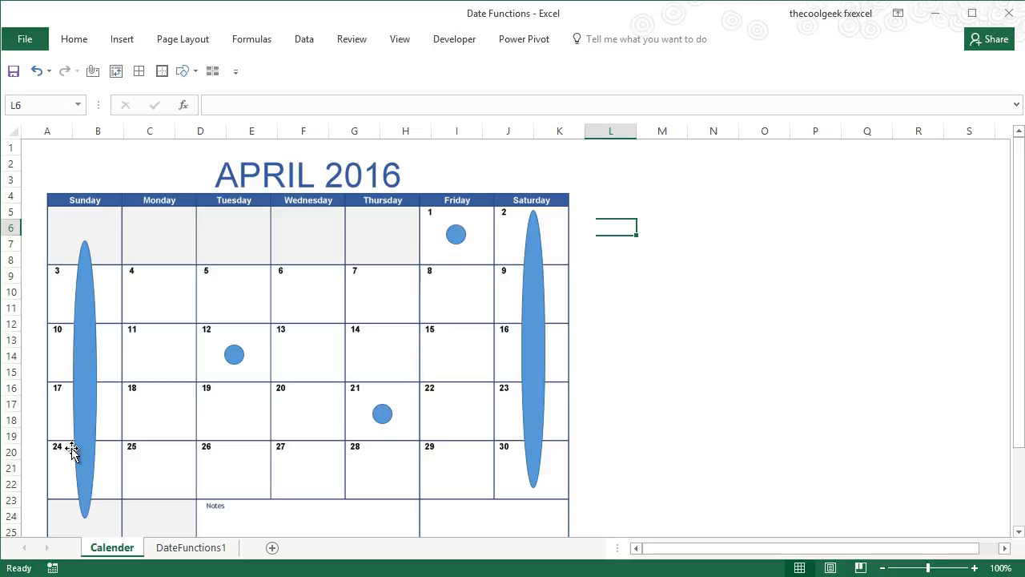
pyautogui.moveTo(413, 352)
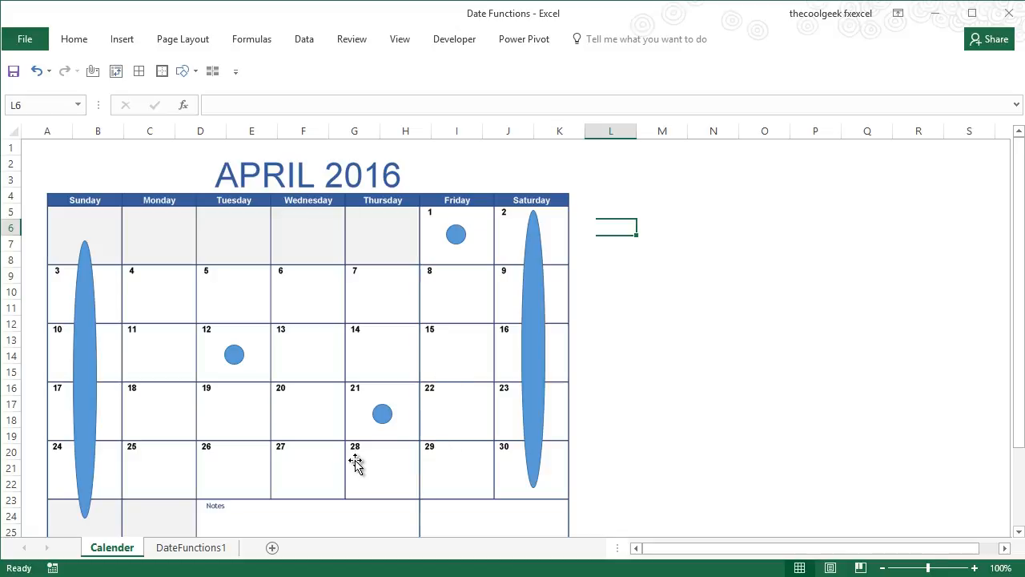
pyautogui.click(191, 548)
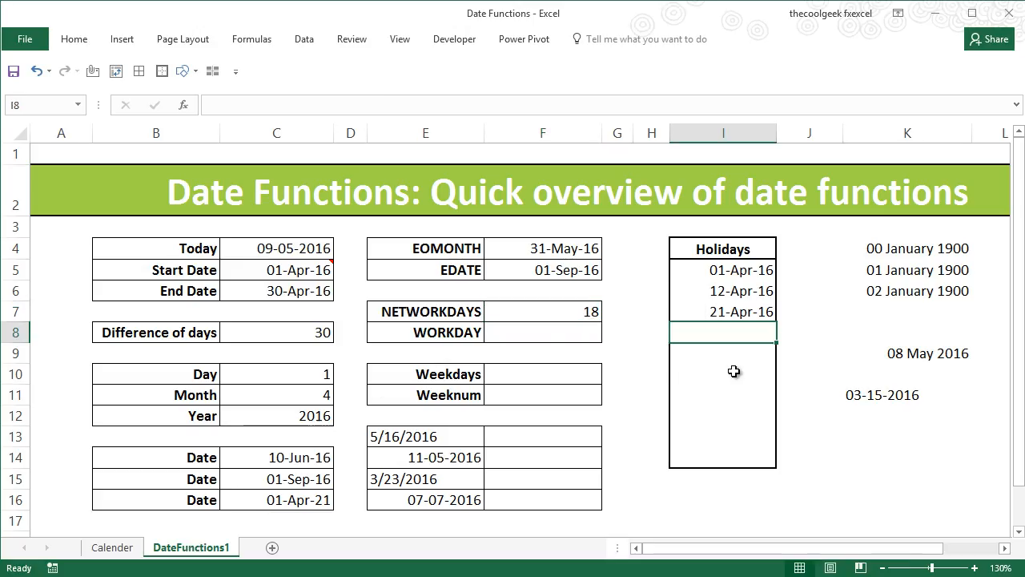
pyautogui.moveTo(384, 455)
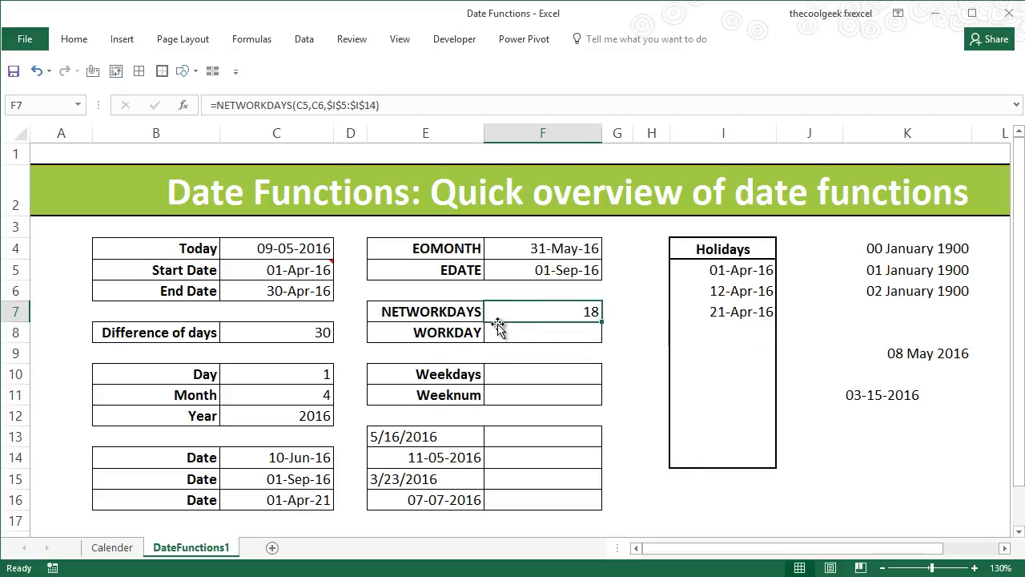
pyautogui.moveTo(532, 328)
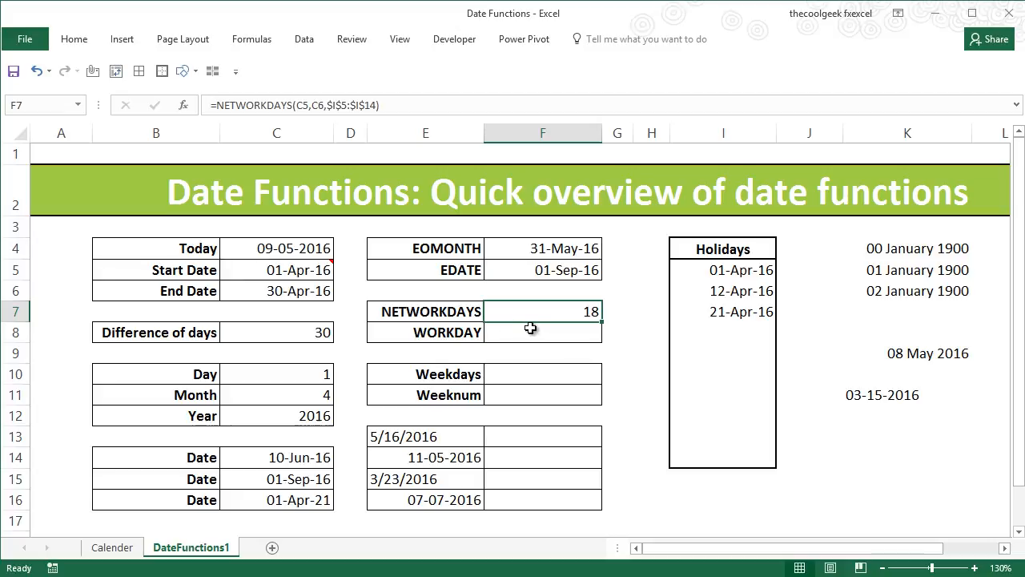
pyautogui.moveTo(551, 308)
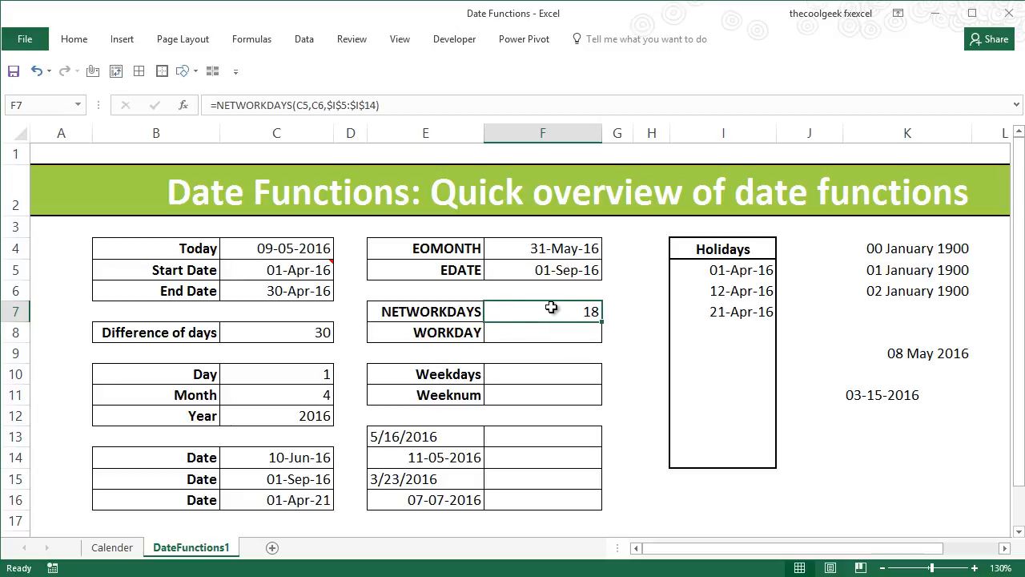
pyautogui.click(541, 332)
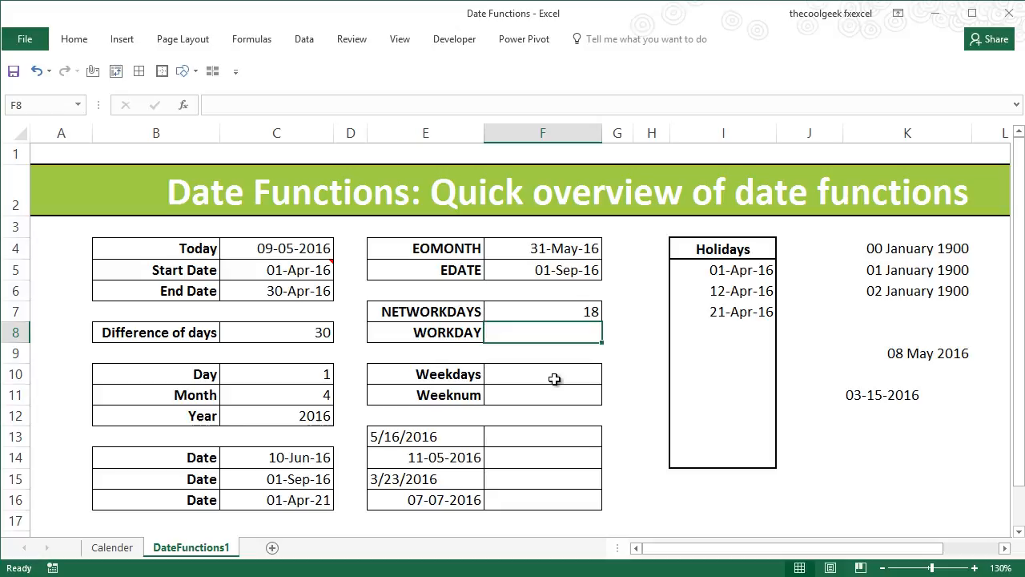
pyautogui.moveTo(538, 324)
pyautogui.write('=')
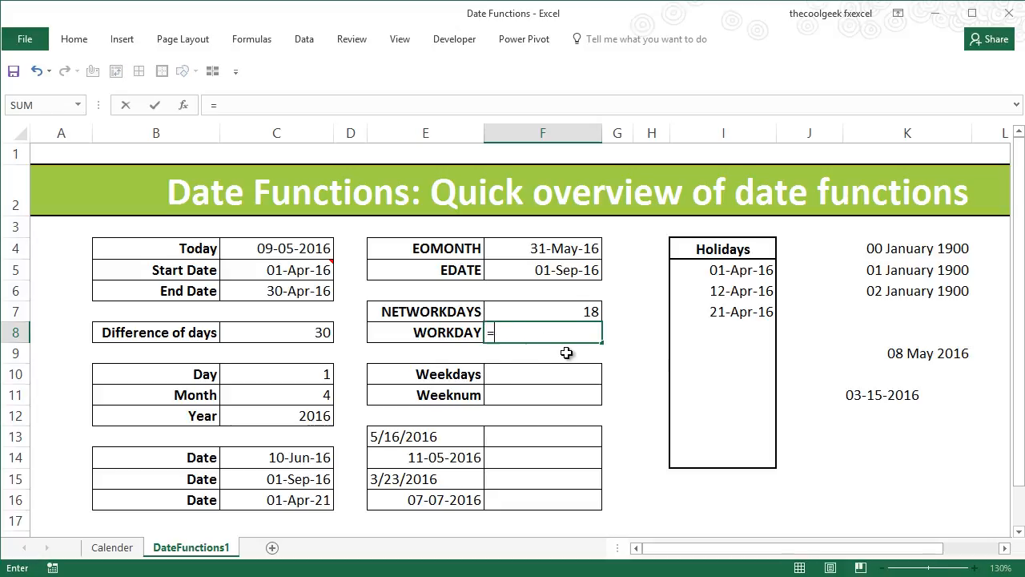
# - Enter =WORKDAY(C5,7,I5:I14) from the Start Date with the holidays list, returning 42473
pyautogui.write('WORKDAY(')
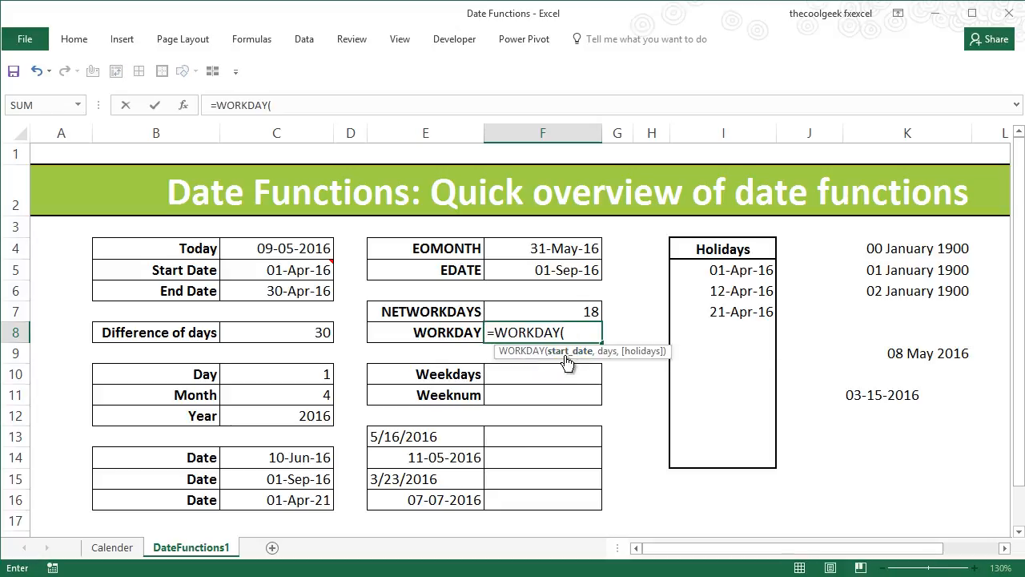
pyautogui.click(277, 269)
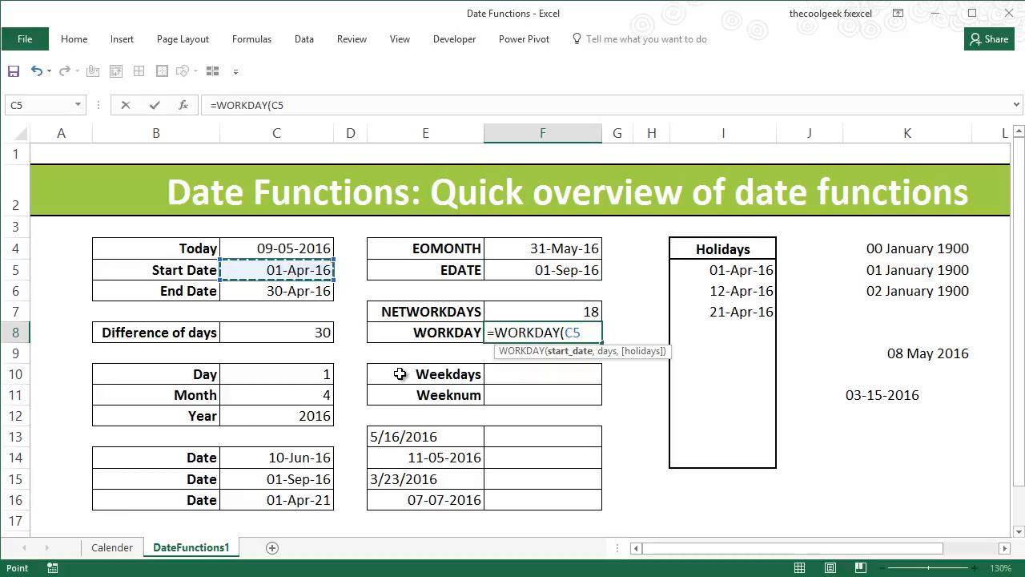
pyautogui.write(',')
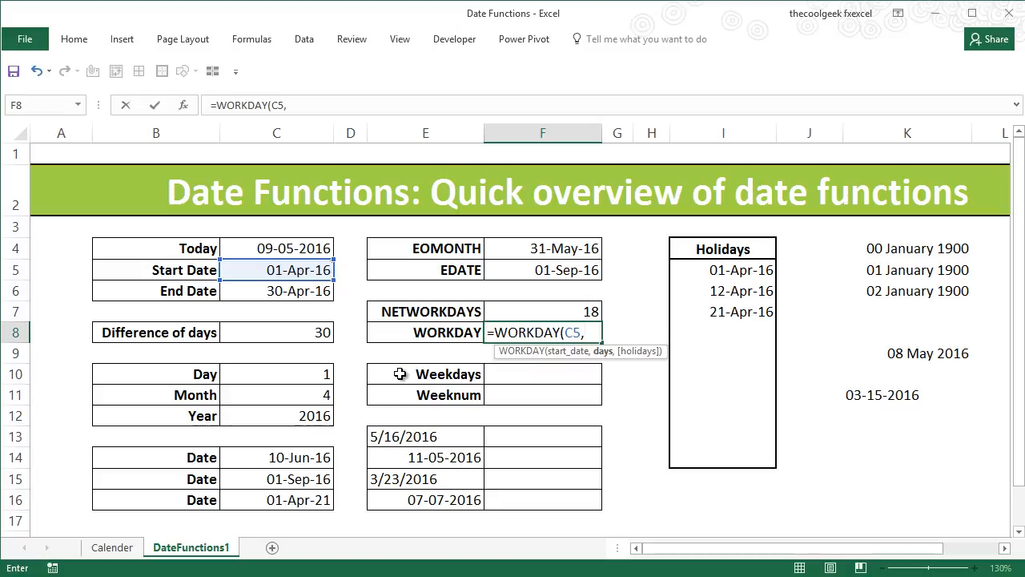
pyautogui.moveTo(407, 353)
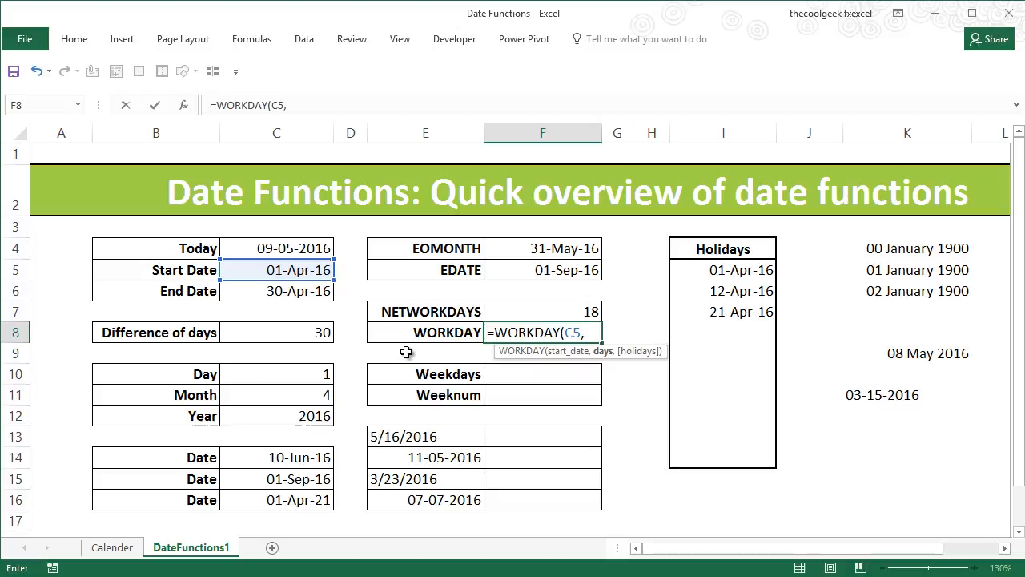
pyautogui.moveTo(415, 343)
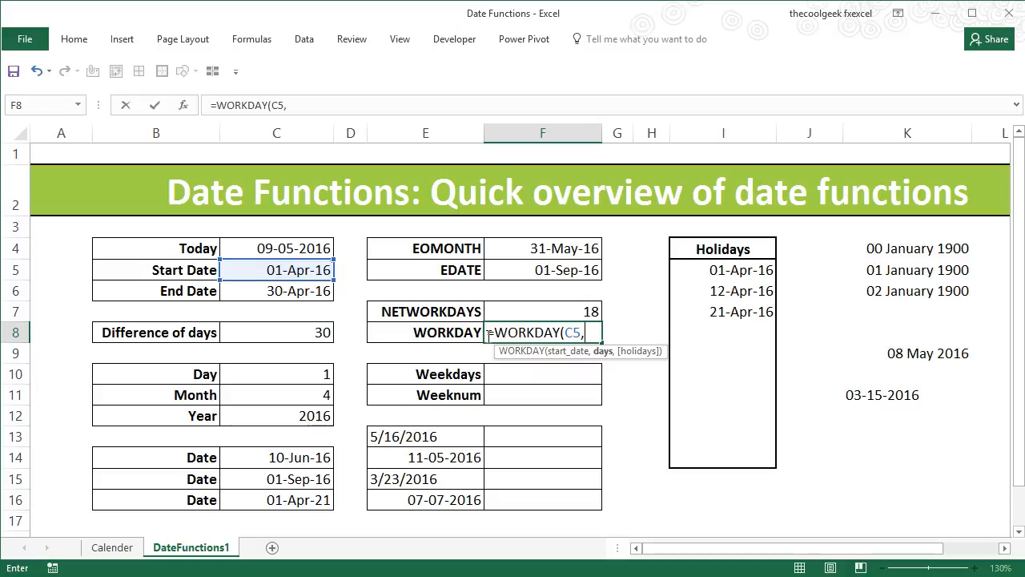
pyautogui.write('7,I5:I14')
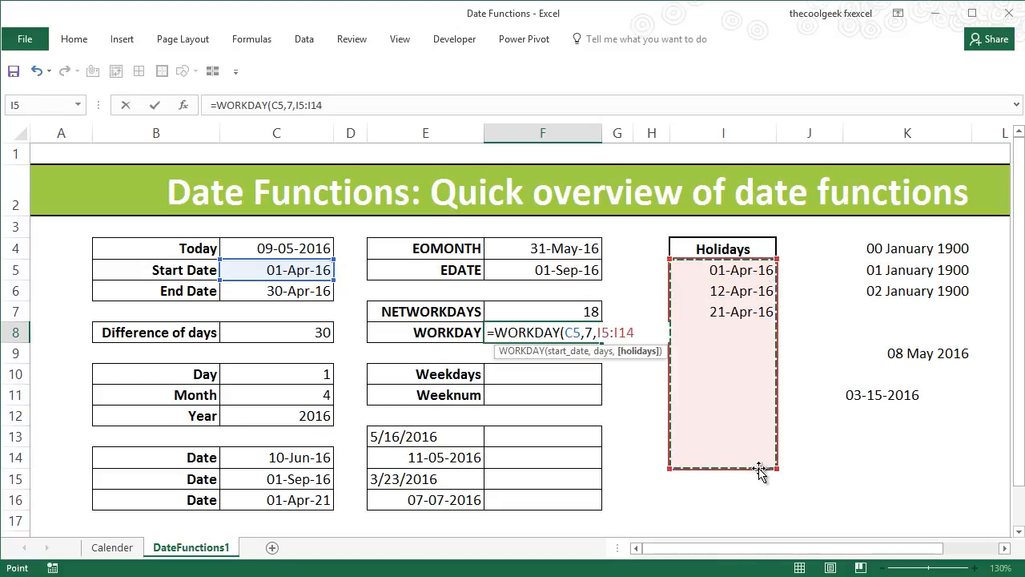
pyautogui.press('f4')
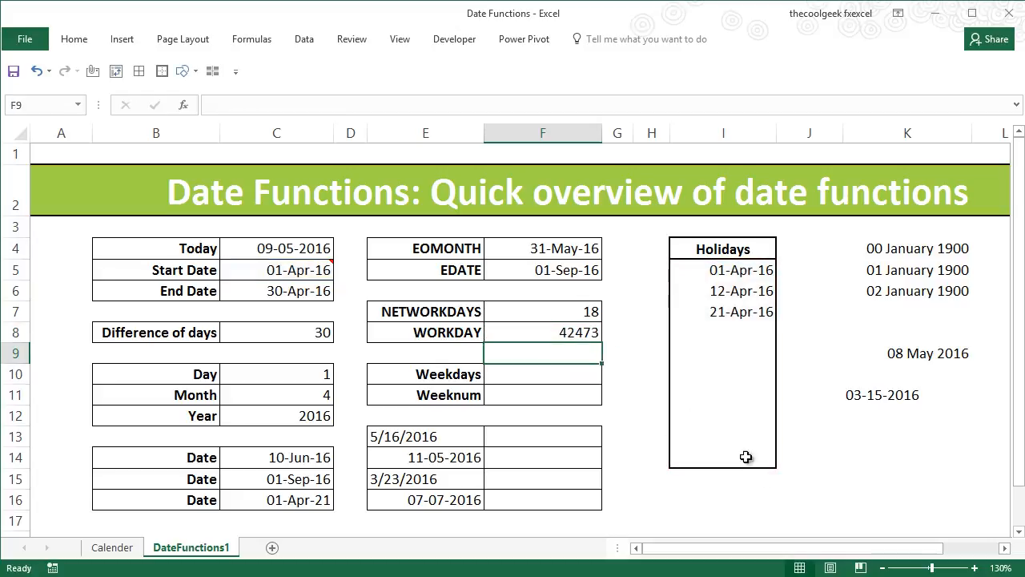
# - Lock the holidays range as $I$5:$I$14 and format the WORKDAY result as the date 13-Apr-16
pyautogui.click(541, 331)
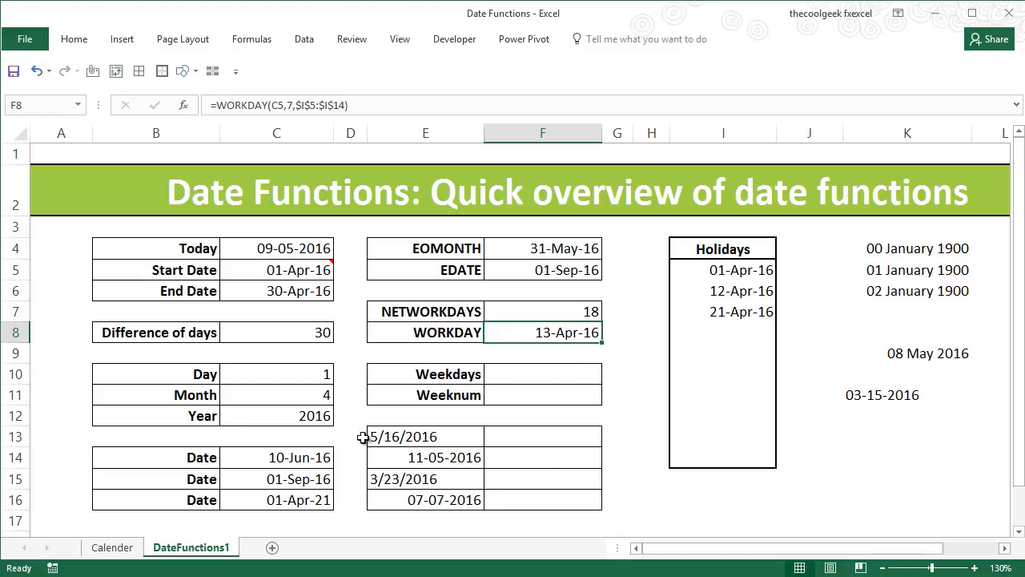
pyautogui.moveTo(573, 320)
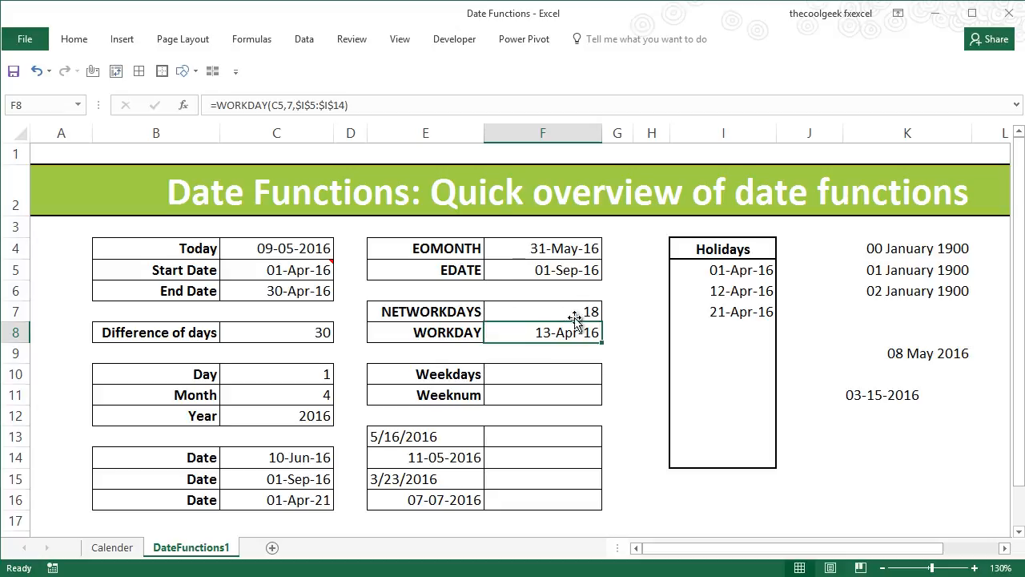
pyautogui.moveTo(718, 279)
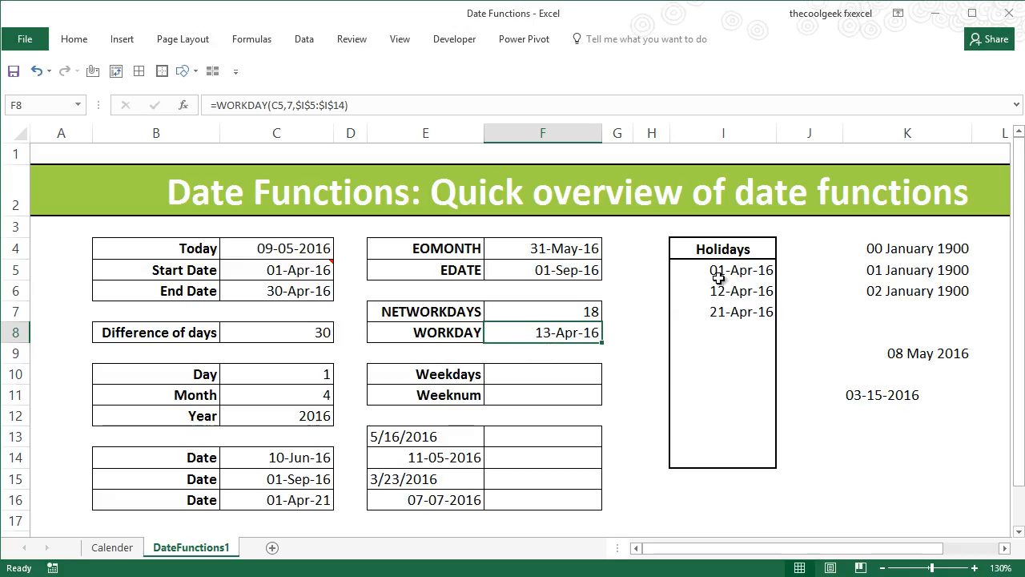
pyautogui.click(740, 269)
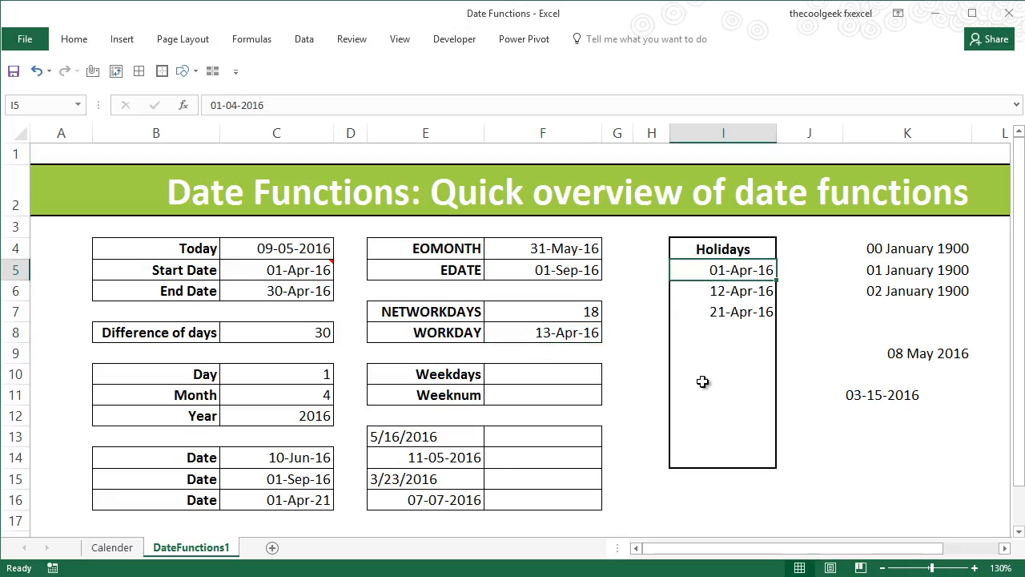
pyautogui.moveTo(679, 380)
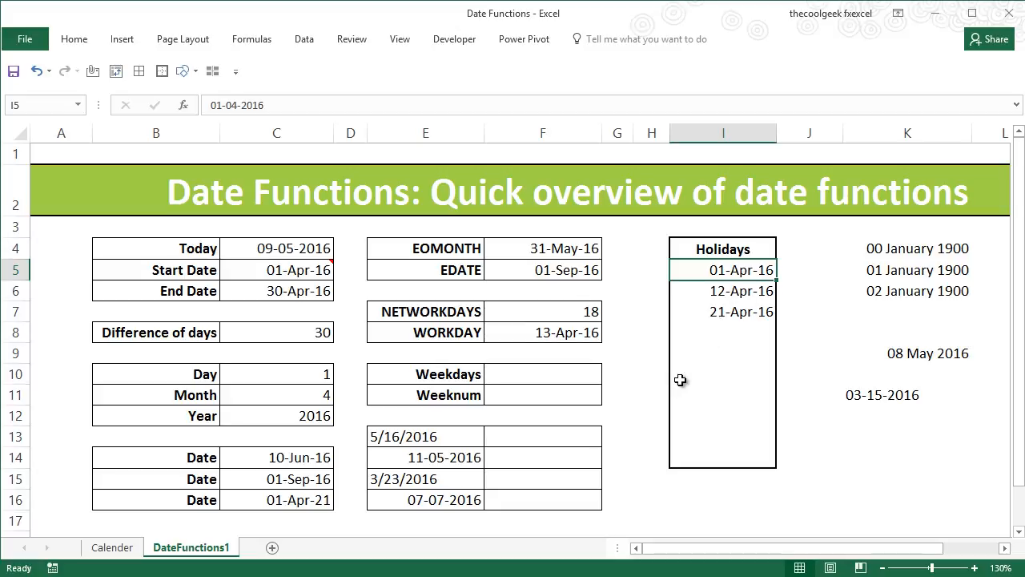
pyautogui.moveTo(734, 295)
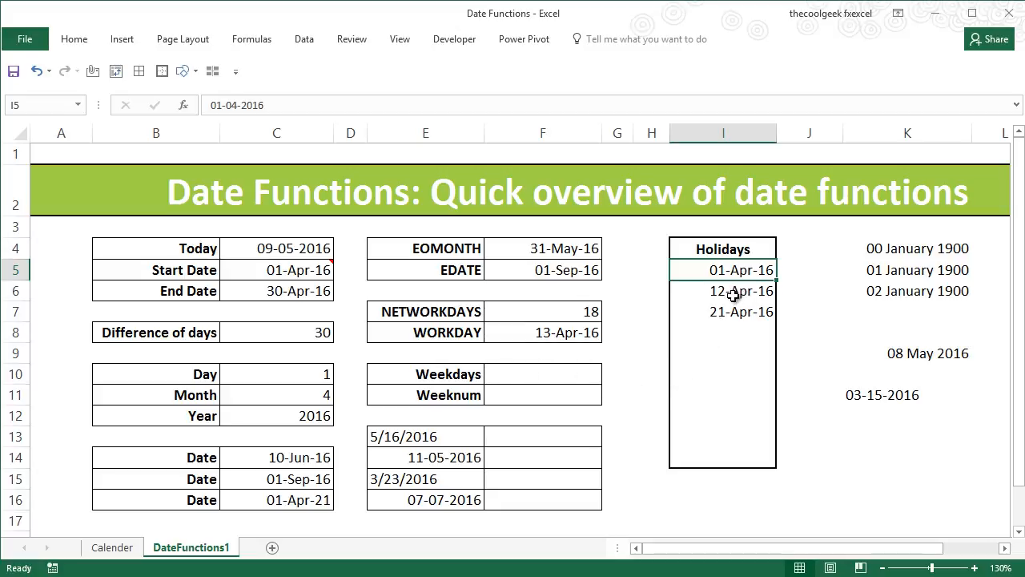
pyautogui.moveTo(513, 331)
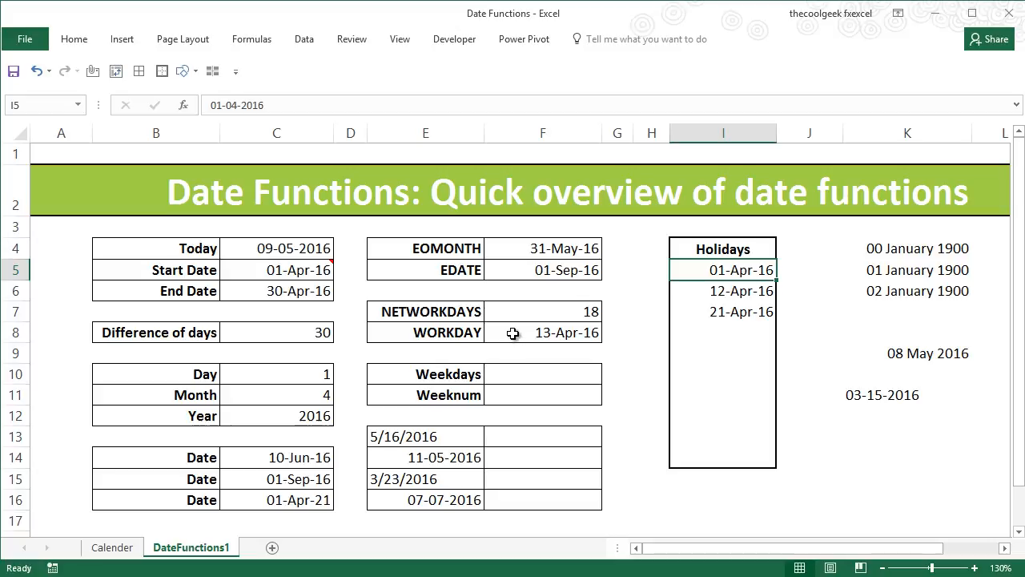
pyautogui.moveTo(423, 391)
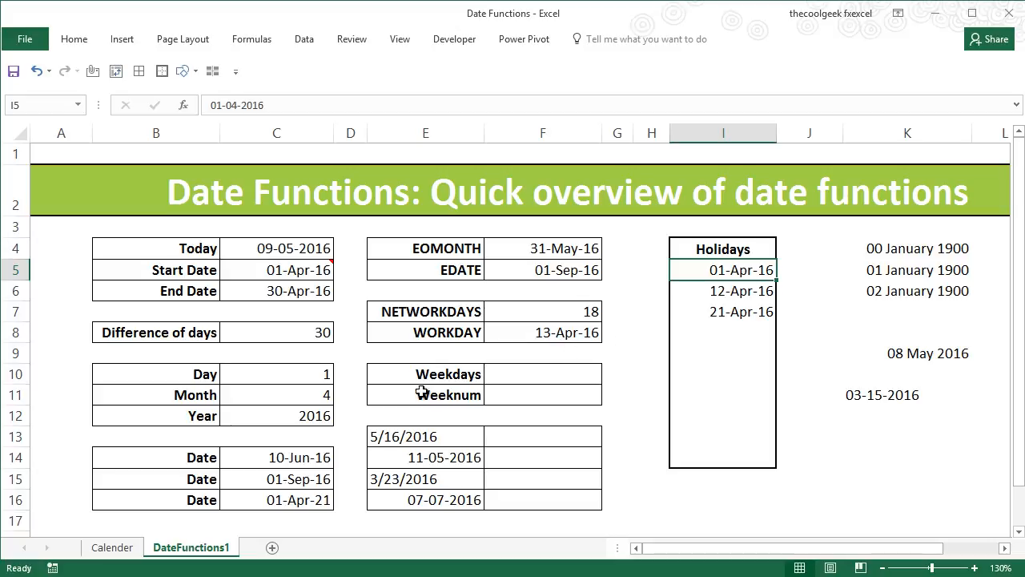
pyautogui.click(112, 548)
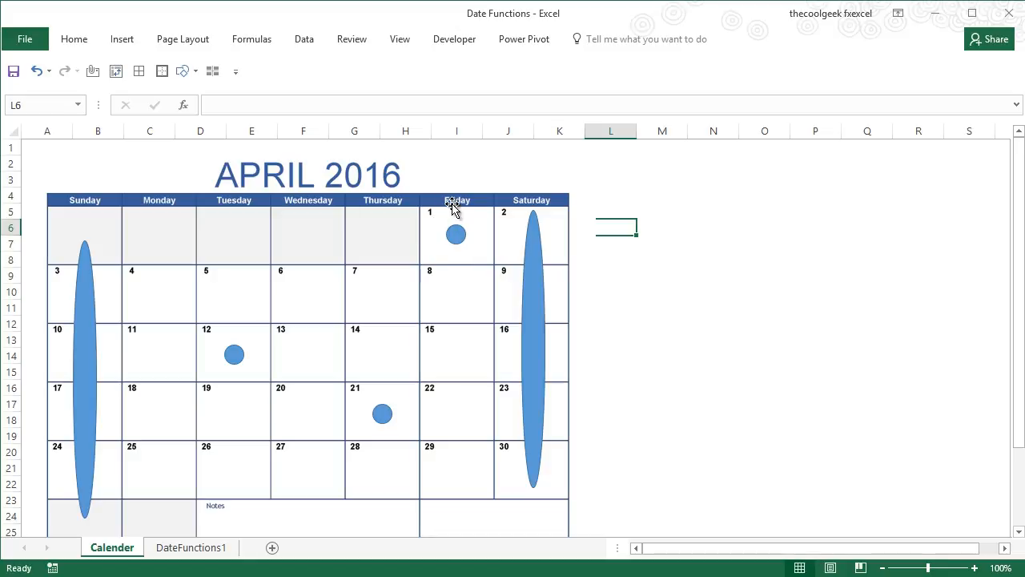
pyautogui.moveTo(160, 300)
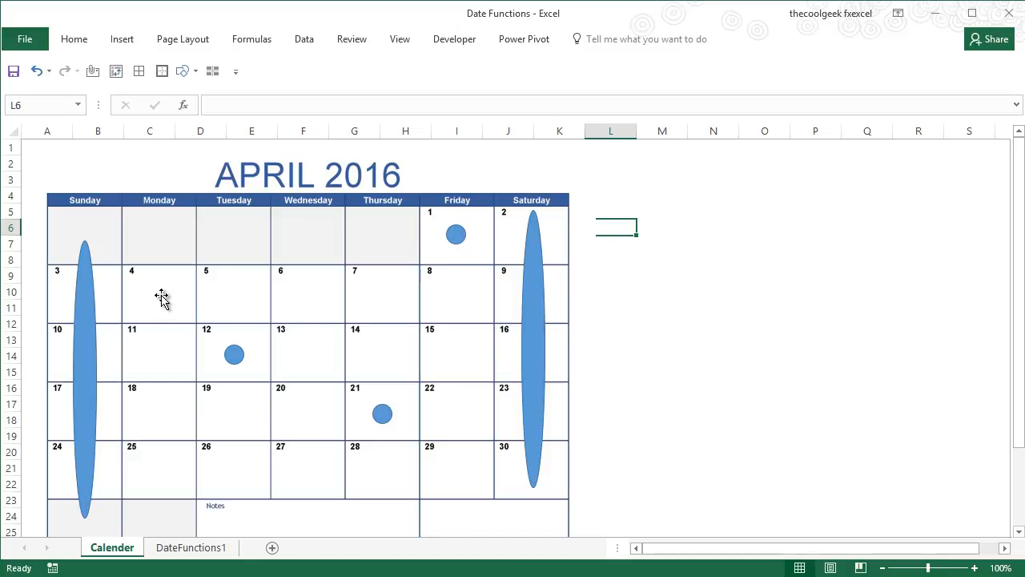
pyautogui.moveTo(452, 308)
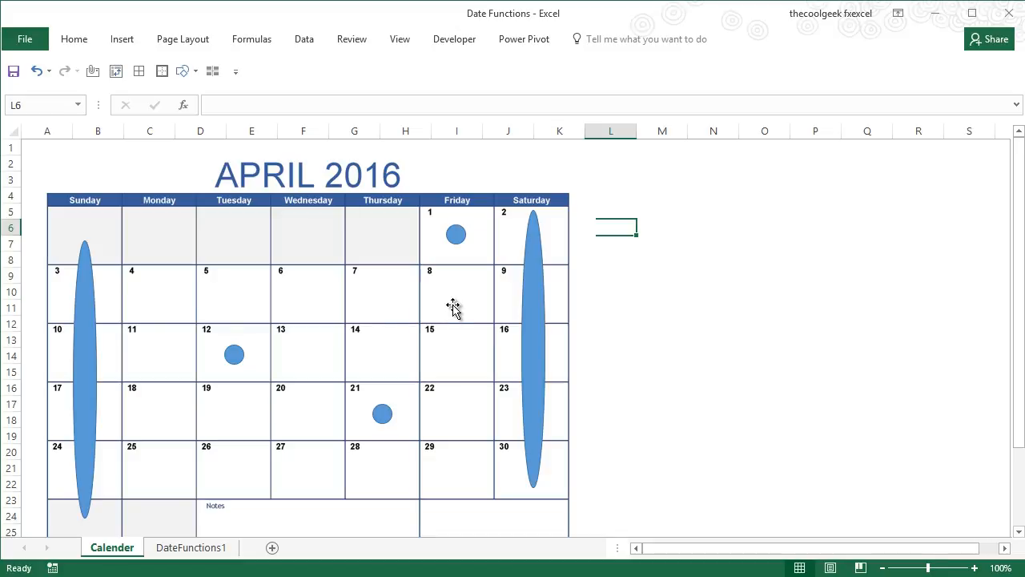
pyautogui.moveTo(446, 291)
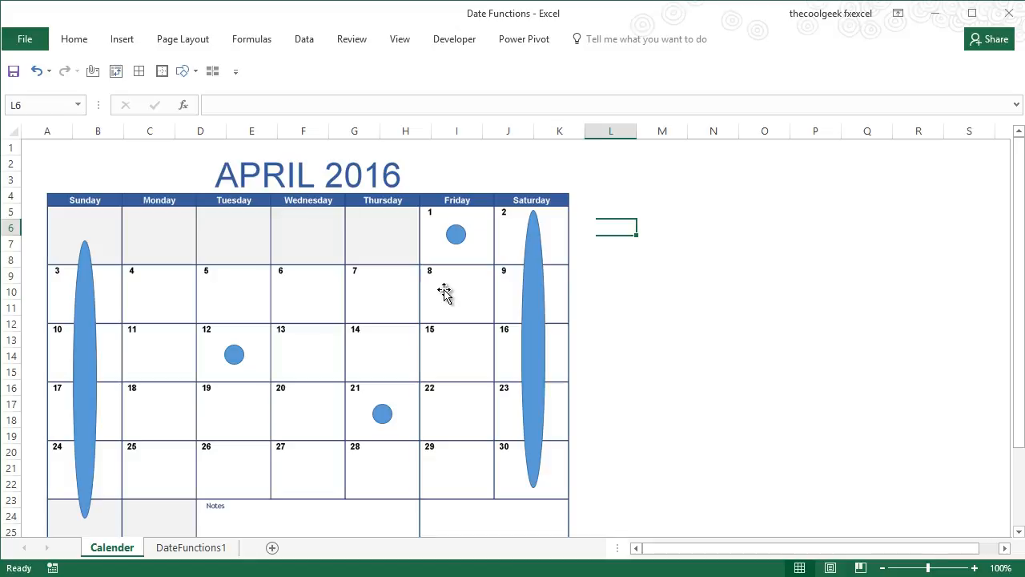
pyautogui.moveTo(132, 390)
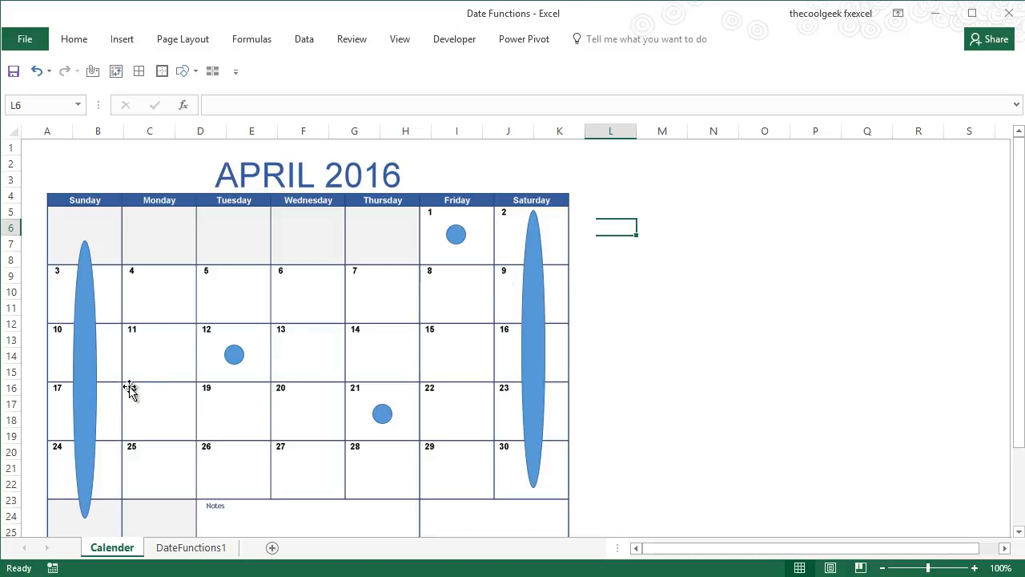
pyautogui.moveTo(148, 364)
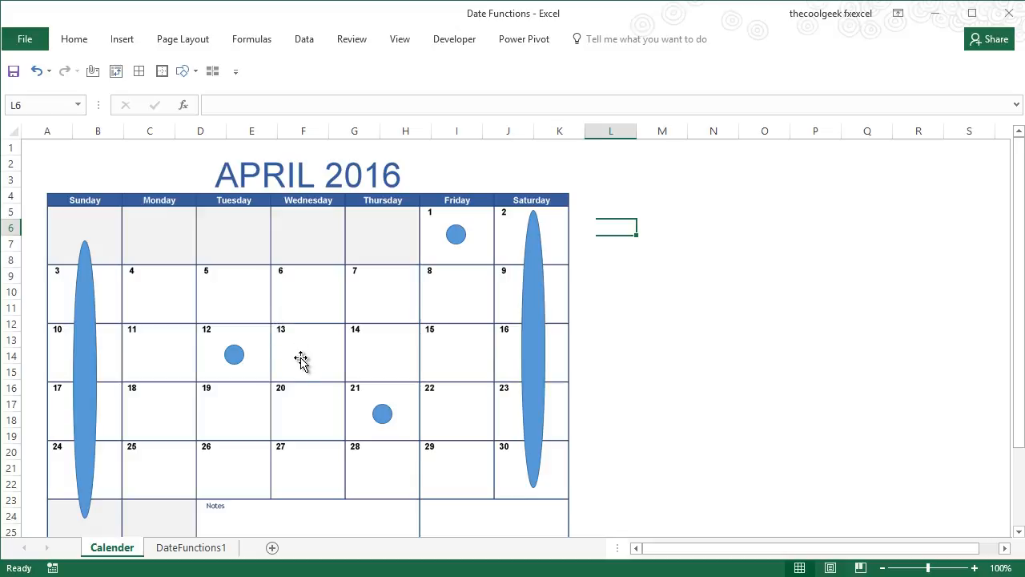
pyautogui.click(191, 548)
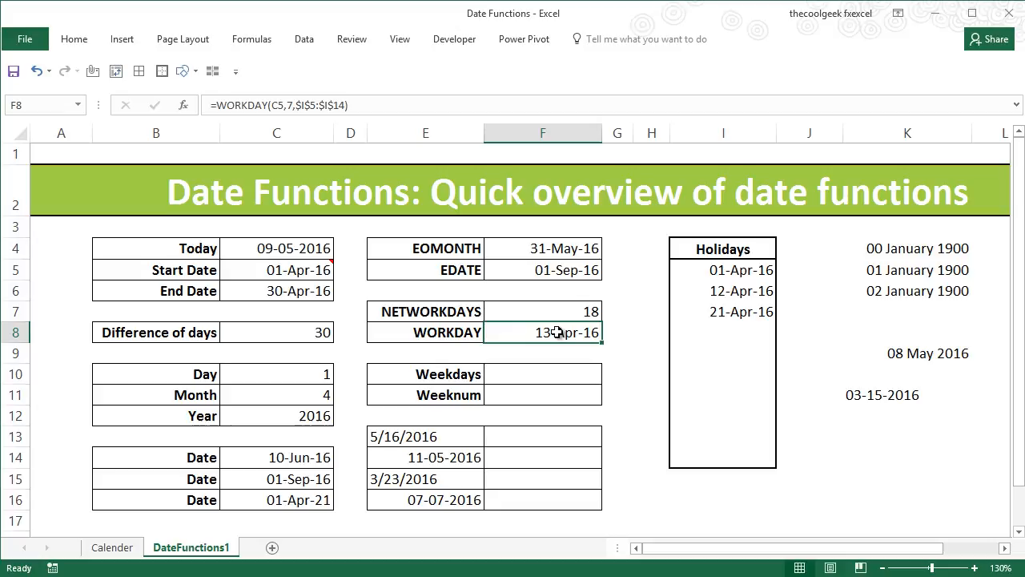
pyautogui.moveTo(561, 333)
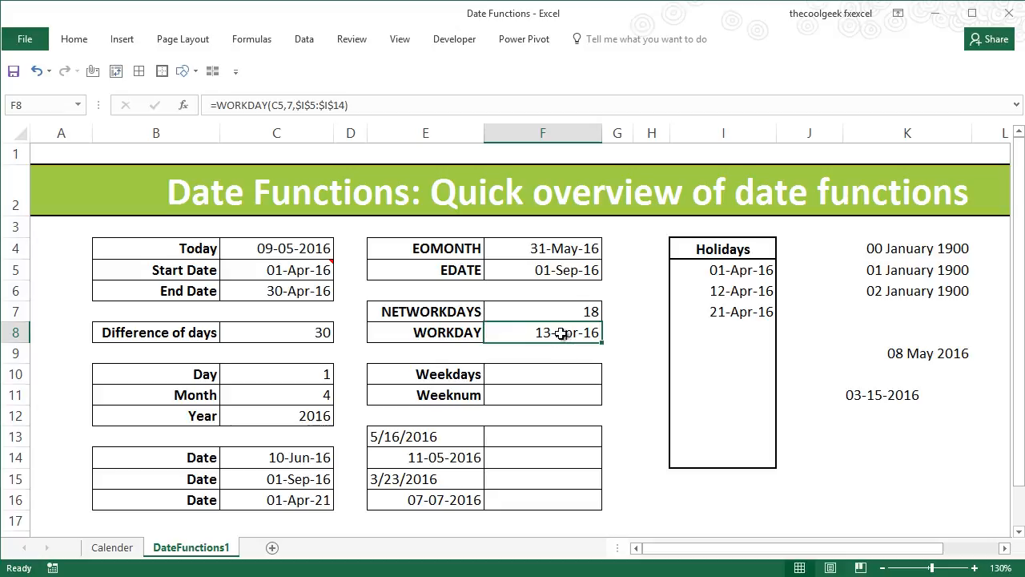
pyautogui.moveTo(625, 341)
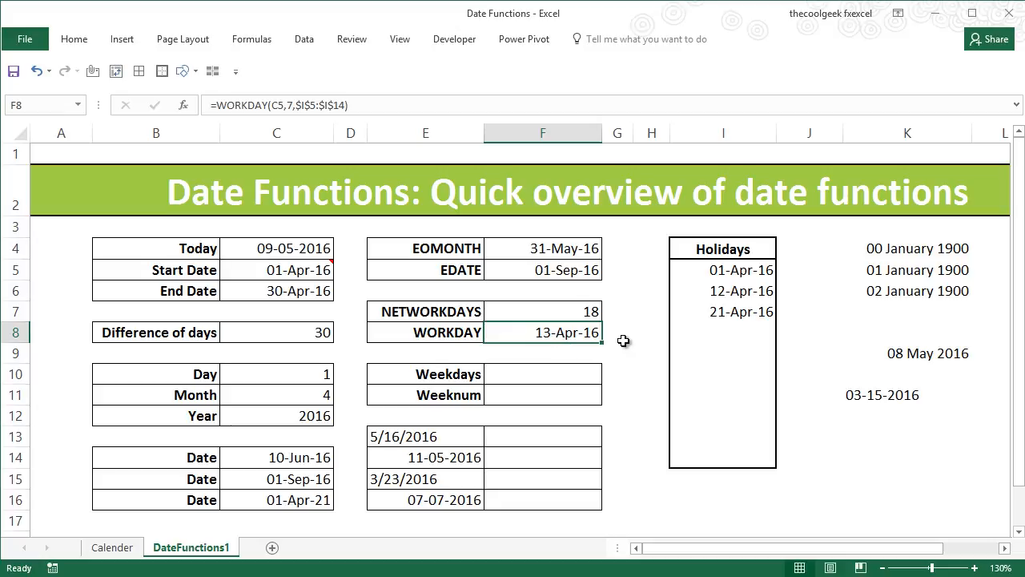
pyautogui.moveTo(619, 336)
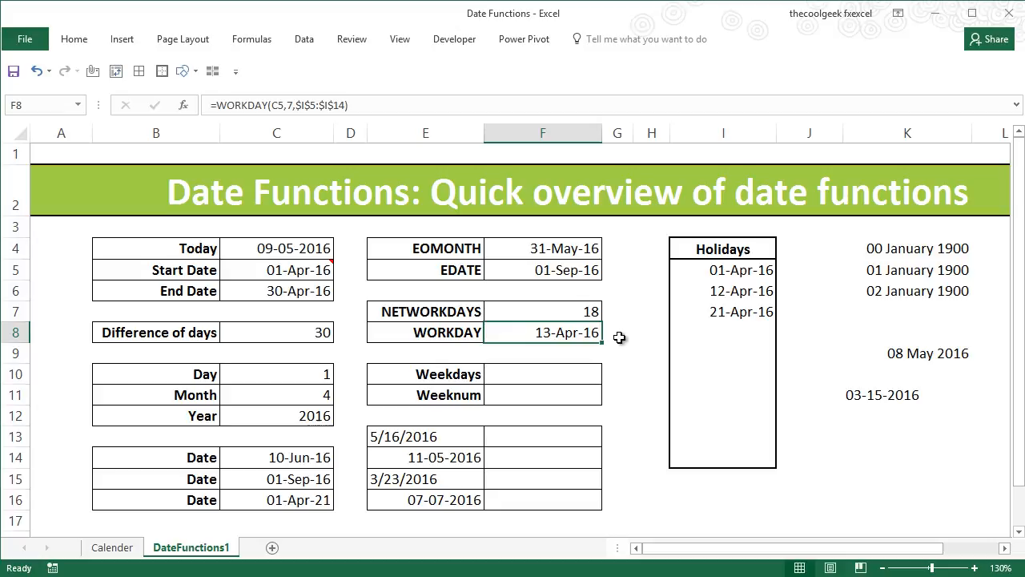
pyautogui.moveTo(565, 329)
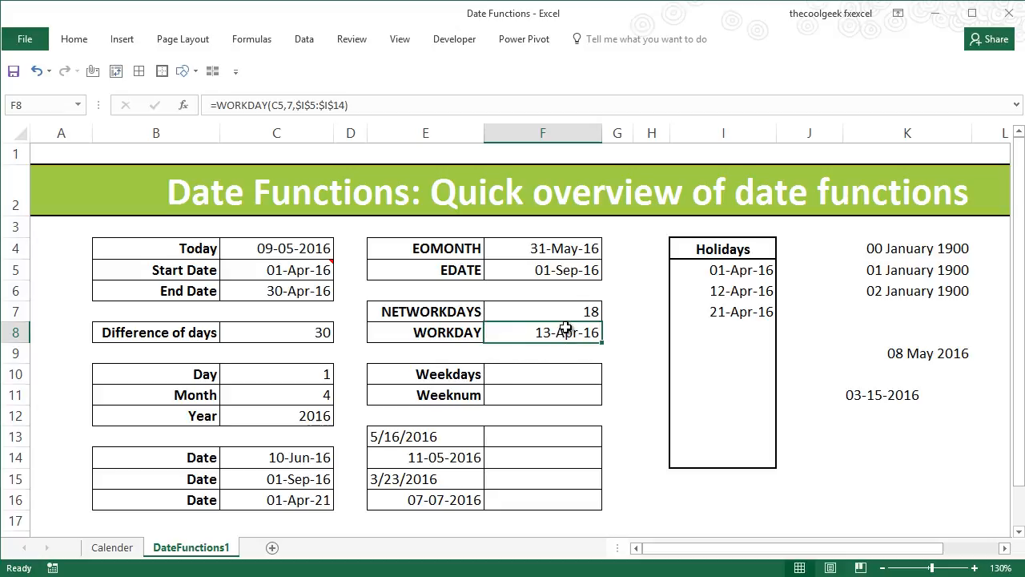